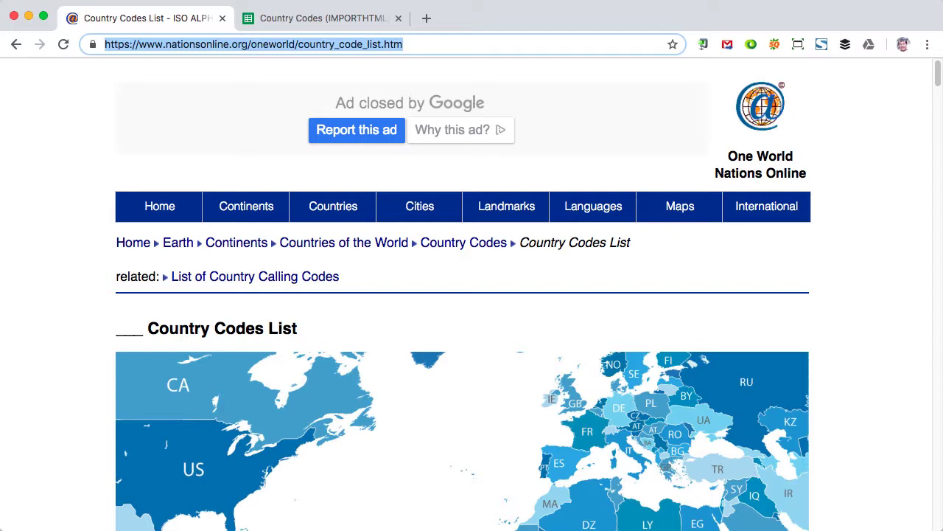
{"action": "mouse_move", "coordinate": [802, 88]}
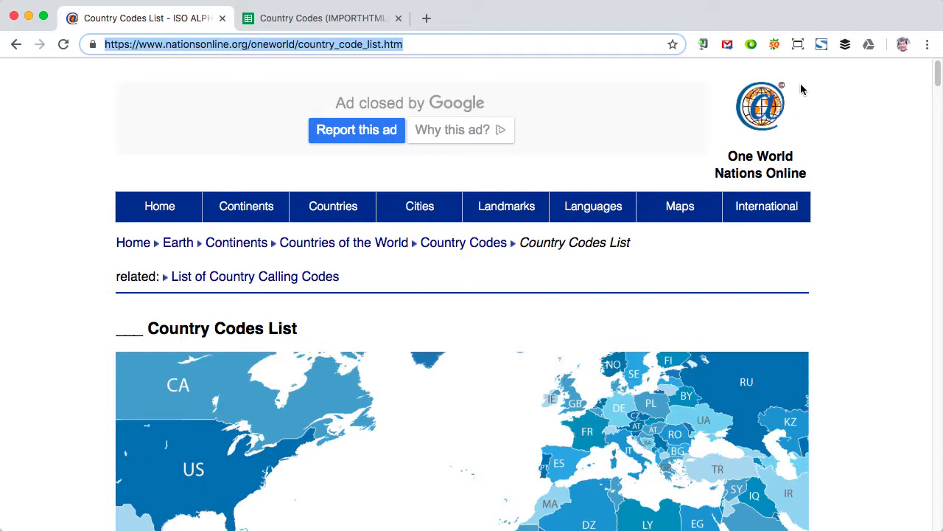
Scroll nationsonline.org down to the ISO country codes table and select its web address.
{"action": "left_click", "coordinate": [234, 44]}
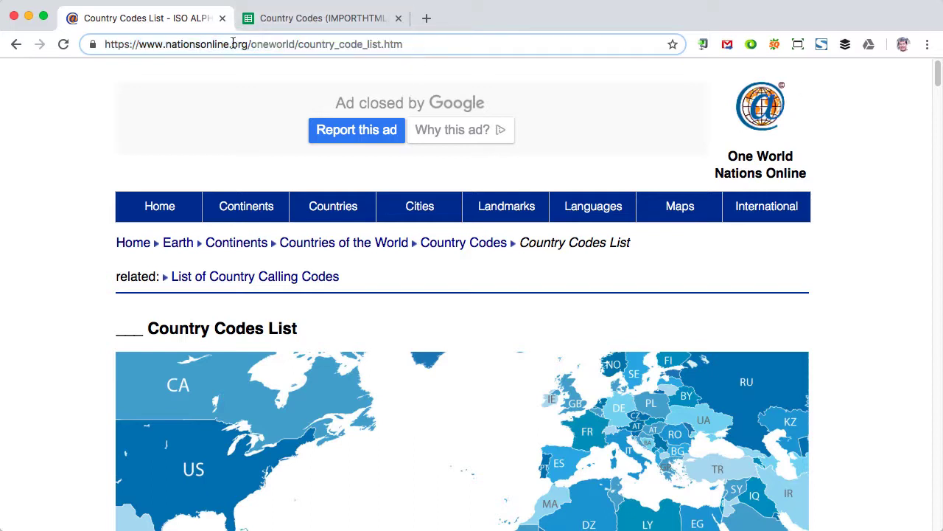
{"action": "scroll", "scroll_direction": "down", "scroll_amount": 3}
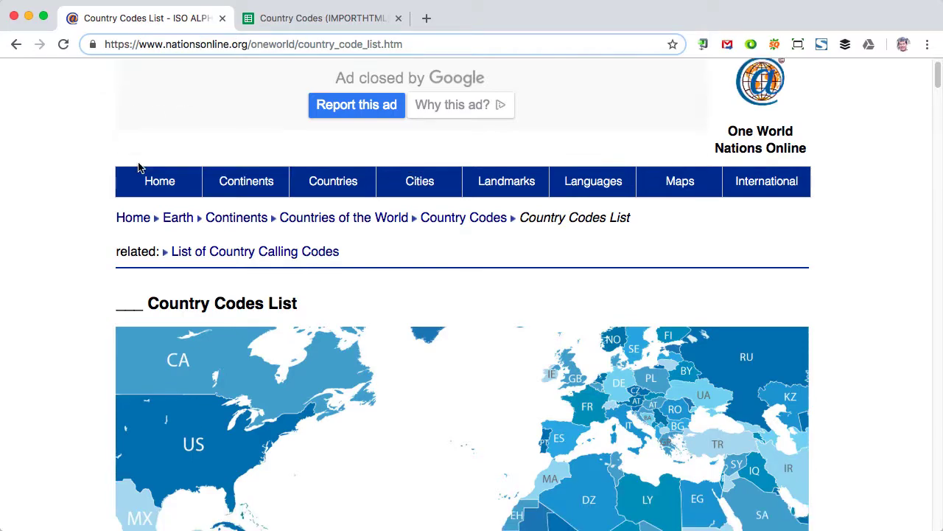
{"action": "scroll", "scroll_direction": "down", "scroll_amount": 3}
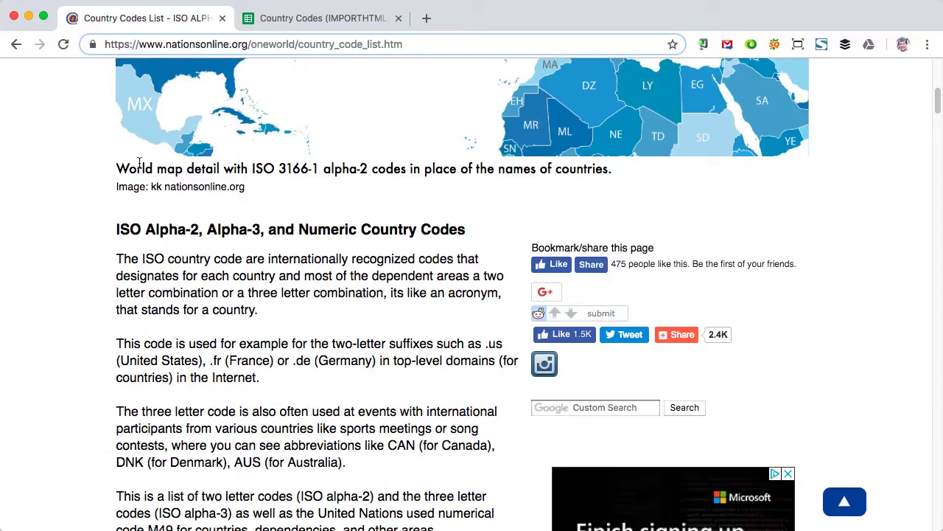
{"action": "scroll", "scroll_direction": "down", "scroll_amount": 3}
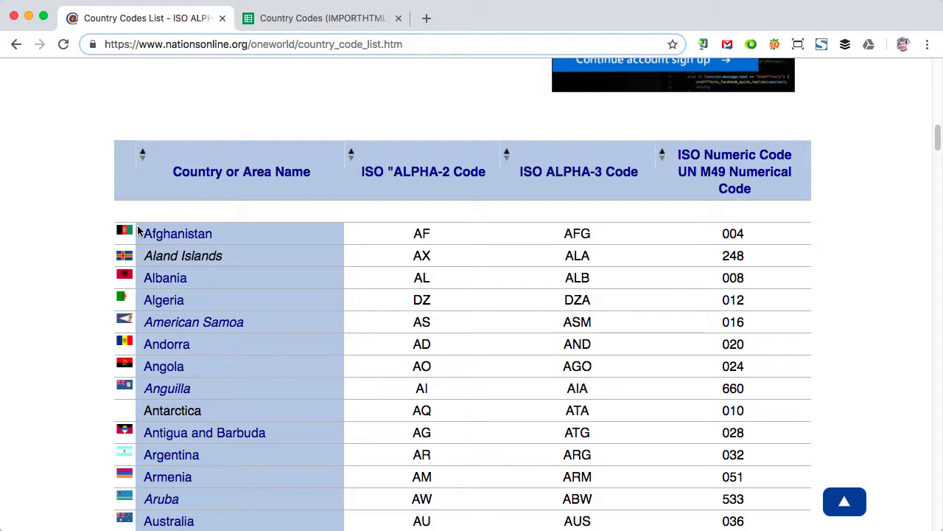
{"action": "mouse_move", "coordinate": [233, 162]}
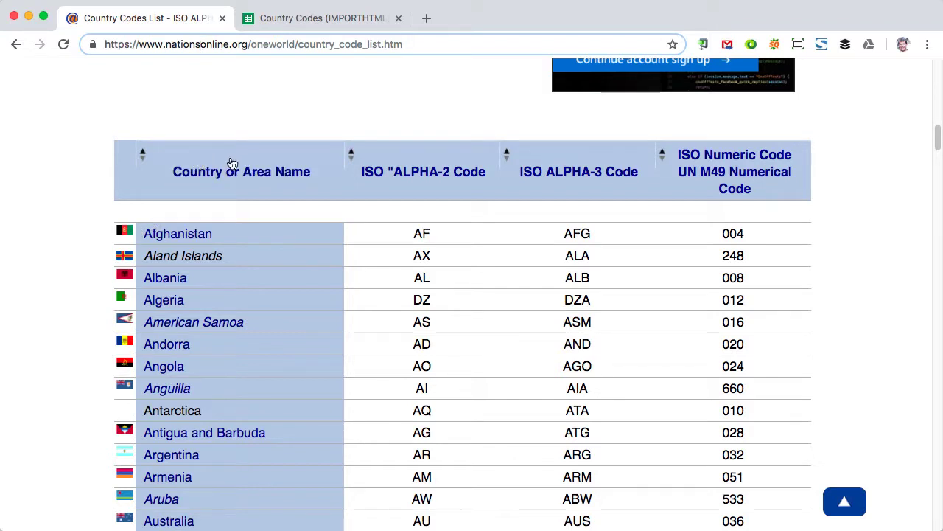
{"action": "mouse_move", "coordinate": [445, 154]}
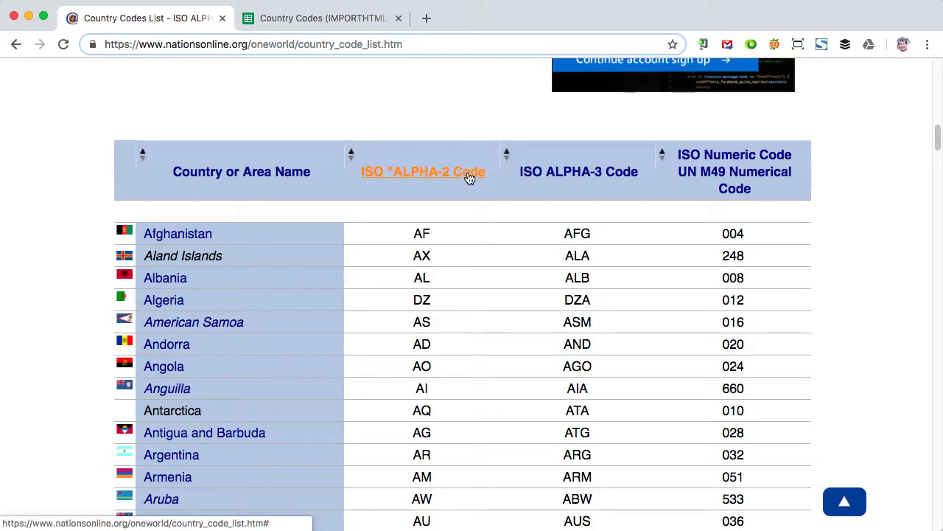
{"action": "mouse_move", "coordinate": [808, 184]}
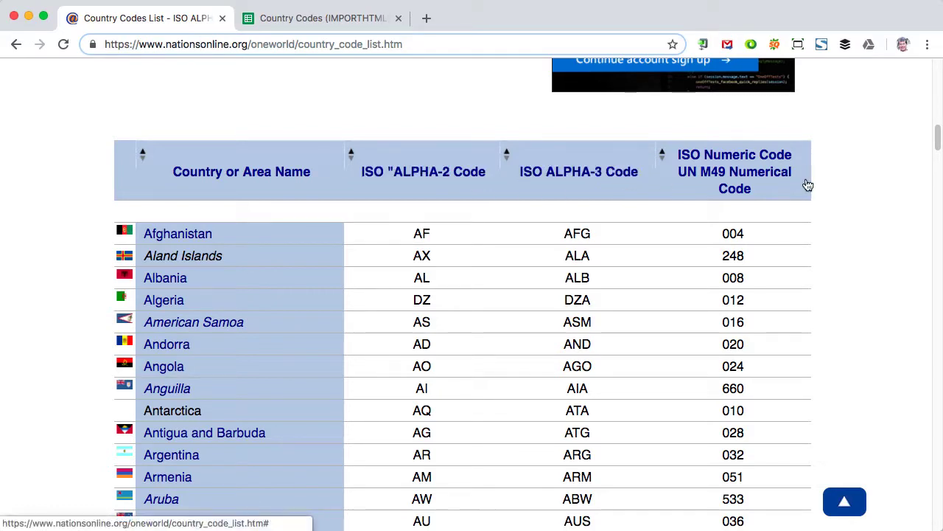
{"action": "scroll", "scroll_direction": "down", "scroll_amount": 3}
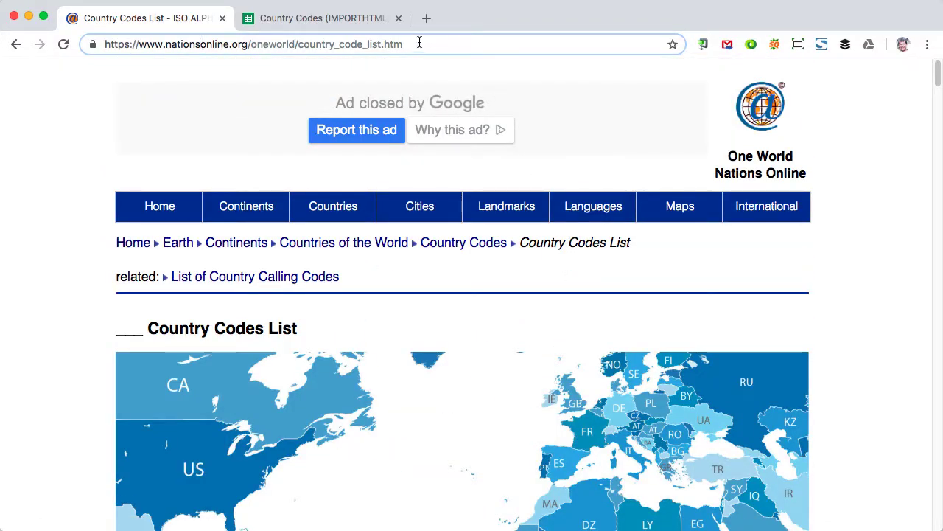
{"action": "left_click", "coordinate": [258, 45]}
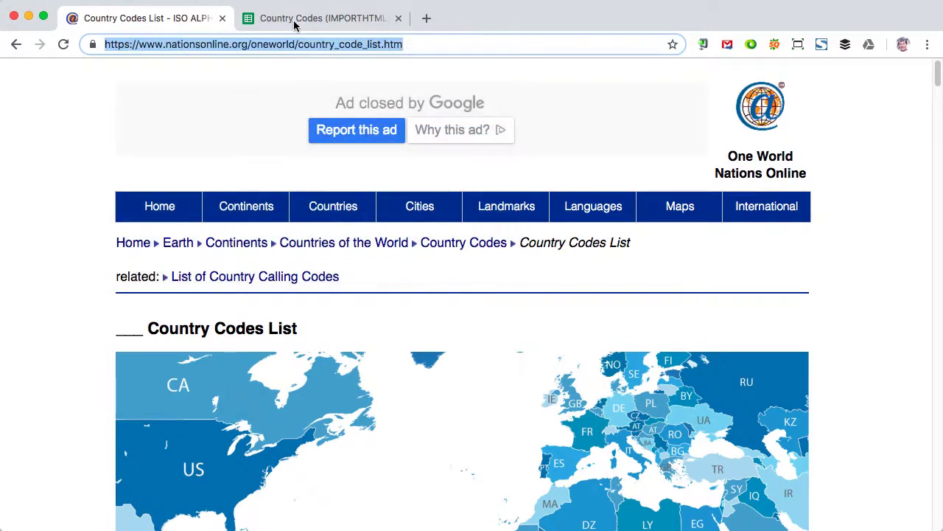
Check the imported numeric code in E3 of the Country Codes sheet against the web table.
{"action": "left_click", "coordinate": [330, 18]}
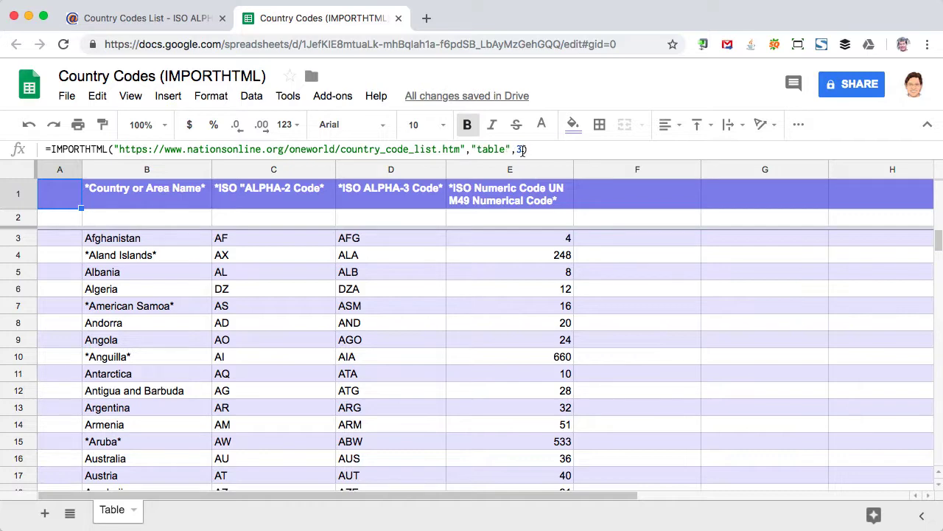
{"action": "left_click", "coordinate": [510, 238]}
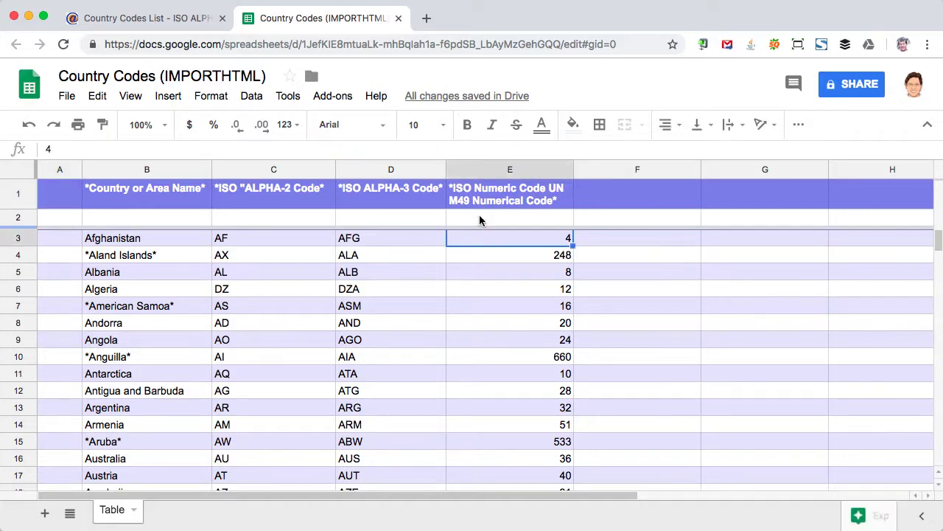
{"action": "left_click", "coordinate": [133, 16]}
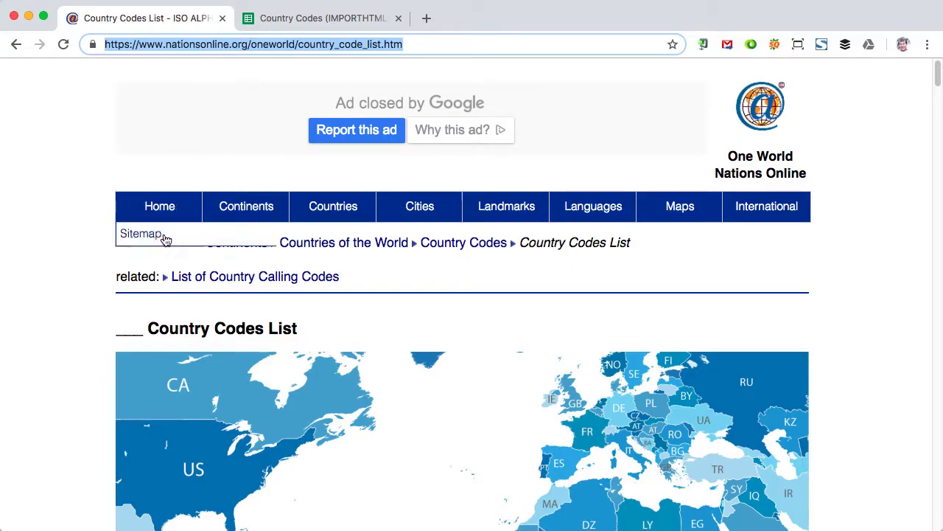
{"action": "scroll", "scroll_direction": "down", "scroll_amount": 3}
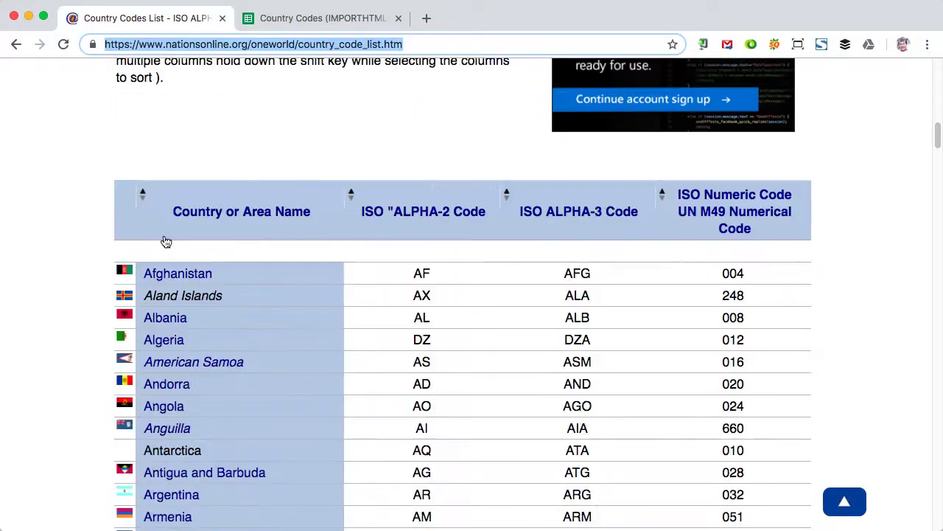
{"action": "scroll", "scroll_direction": "up", "scroll_amount": 3}
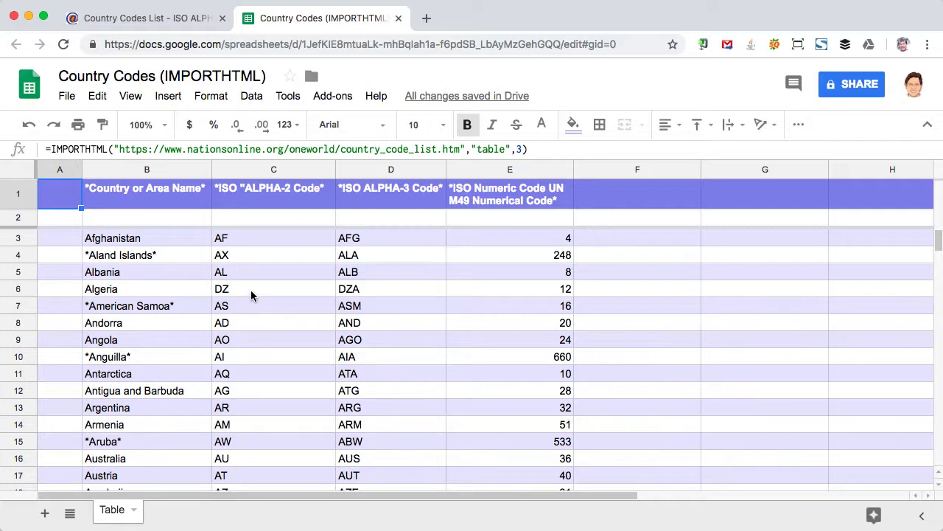
{"action": "mouse_move", "coordinate": [258, 280]}
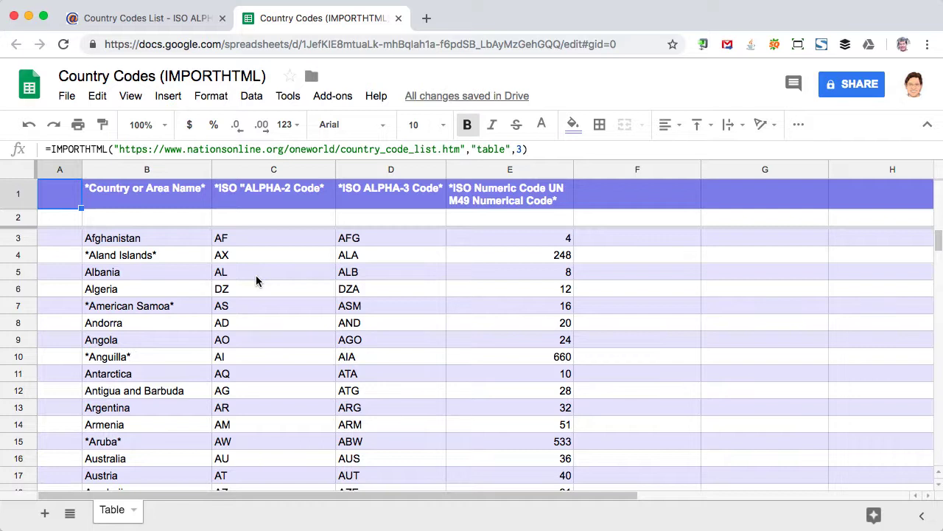
{"action": "mouse_move", "coordinate": [244, 263]}
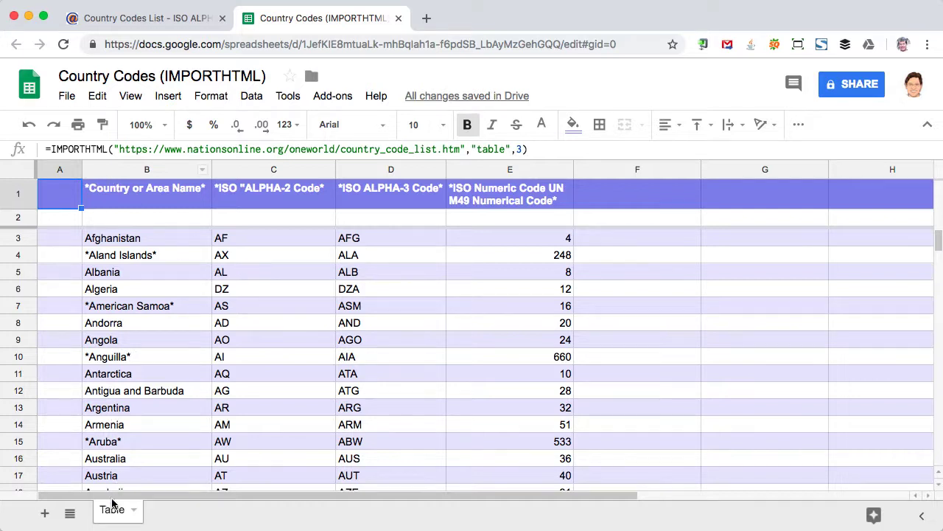
{"action": "mouse_move", "coordinate": [224, 522]}
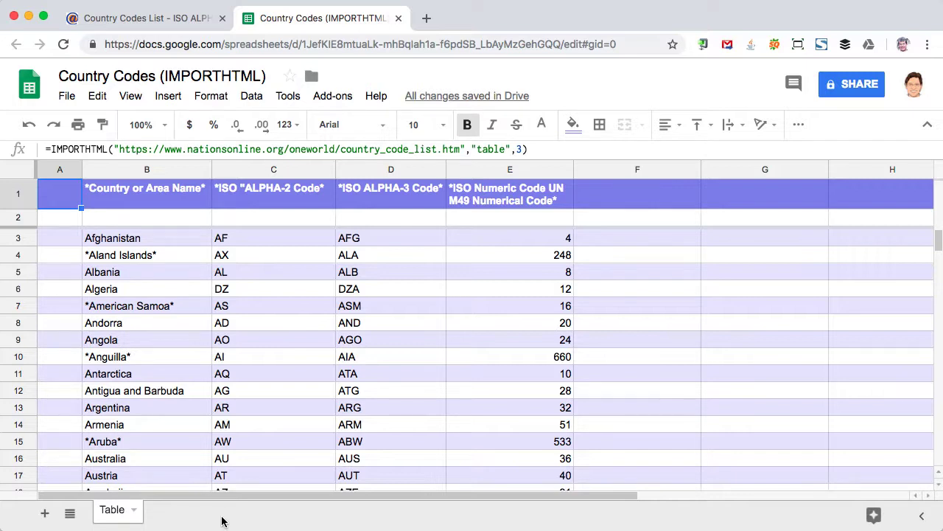